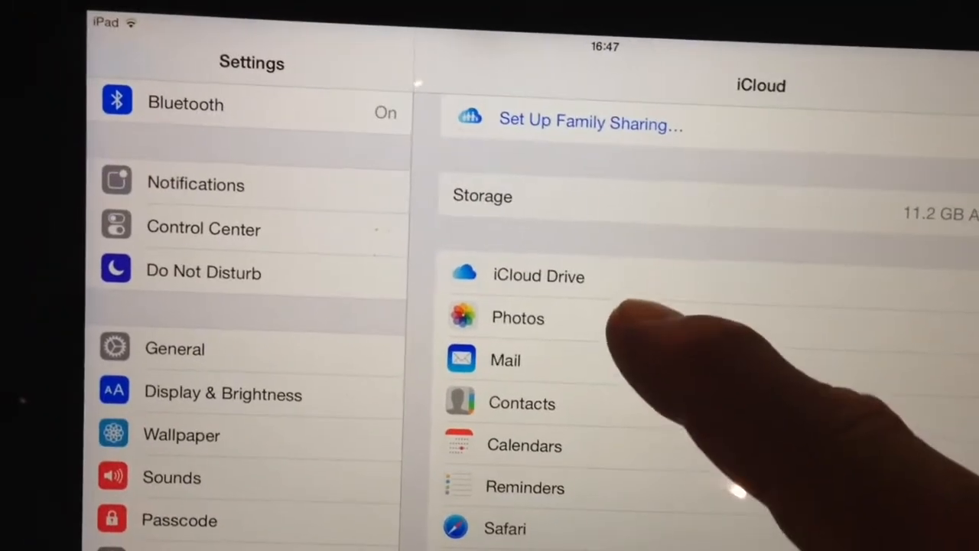
Open the Photos options inside the iPad's iCloud settings.
{"action": "left_click", "coordinate": [517, 317]}
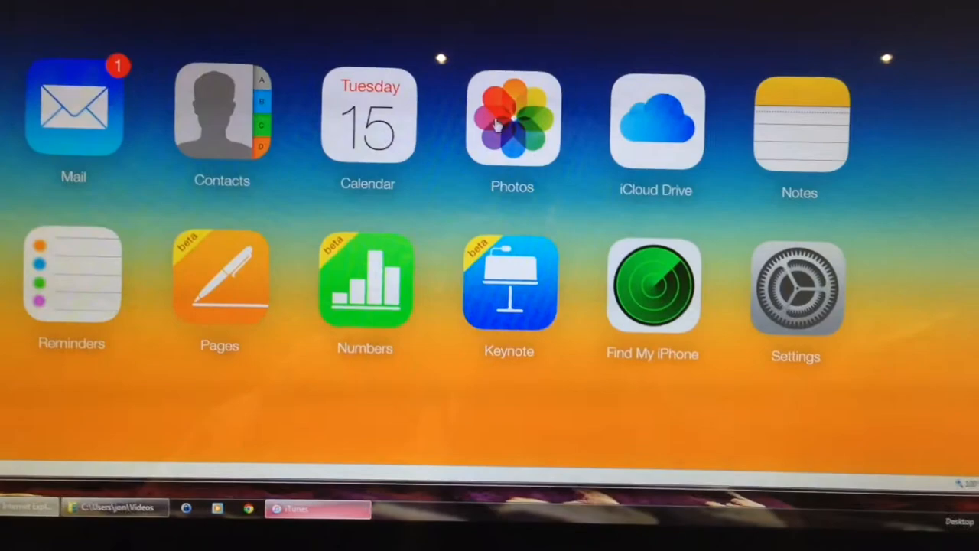
Open the iCloud photo library and scroll down through the blue car and engine videos.
{"action": "left_click", "coordinate": [505, 122]}
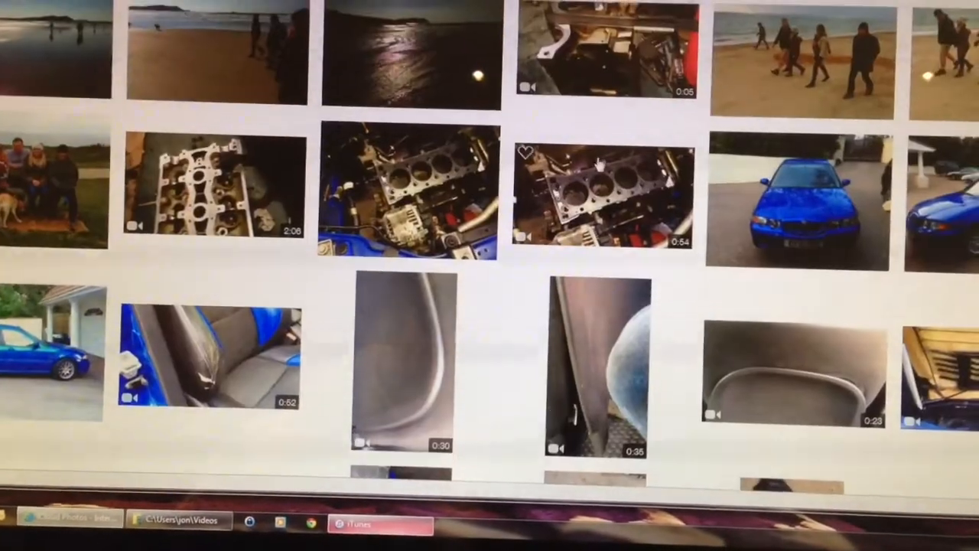
{"action": "scroll", "scroll_direction": "down", "scroll_amount": 3}
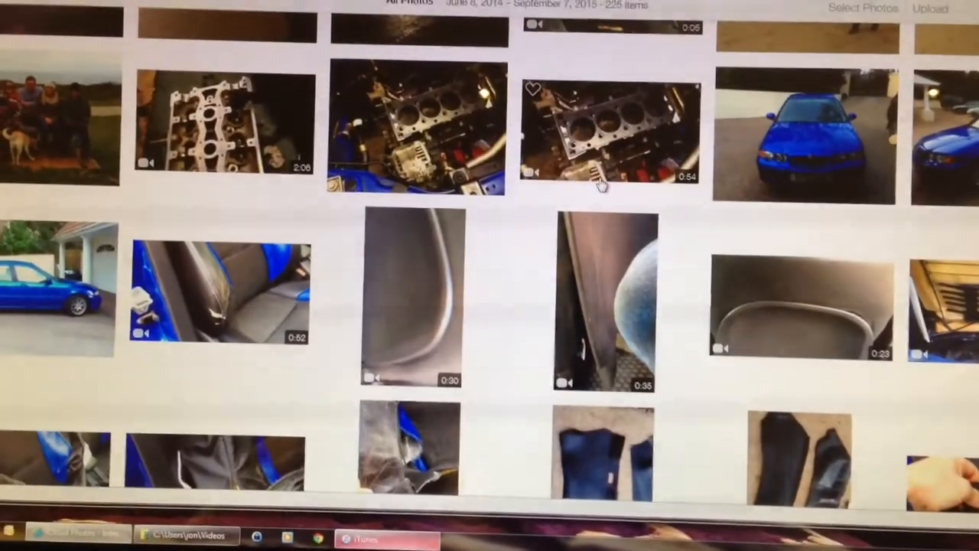
{"action": "scroll", "scroll_direction": "down", "scroll_amount": 3}
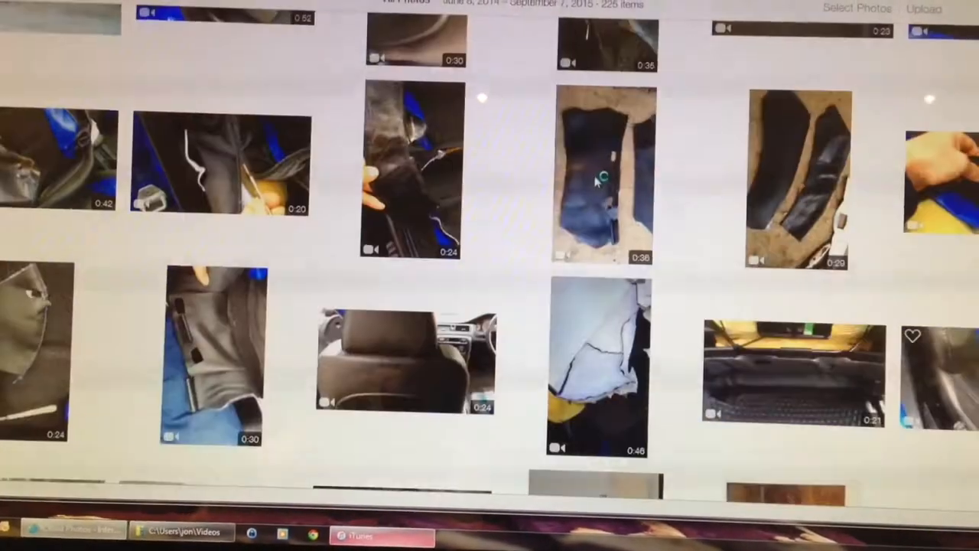
{"action": "scroll", "scroll_direction": "down", "scroll_amount": 3}
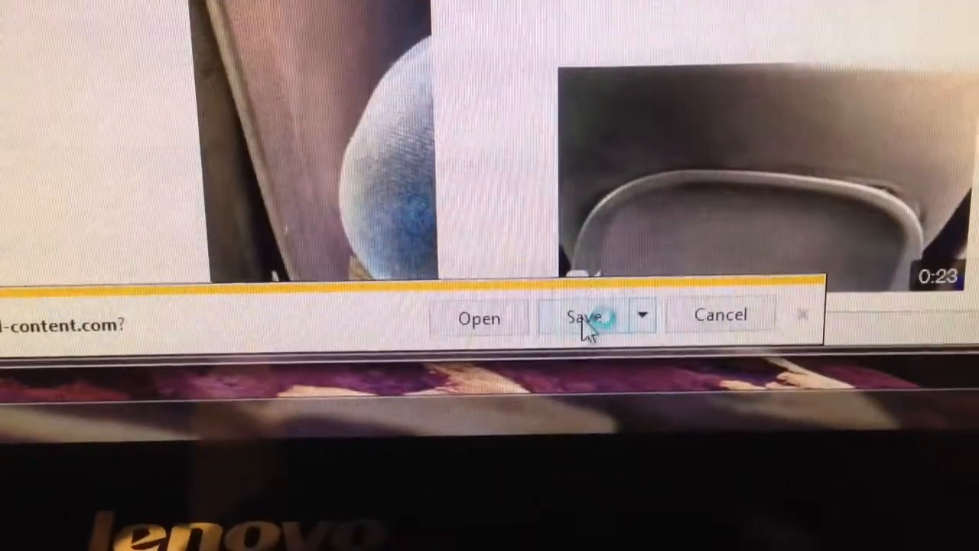
Save the downloaded iCloud video onto the PC via the browser's download bar.
{"action": "left_click", "coordinate": [582, 317]}
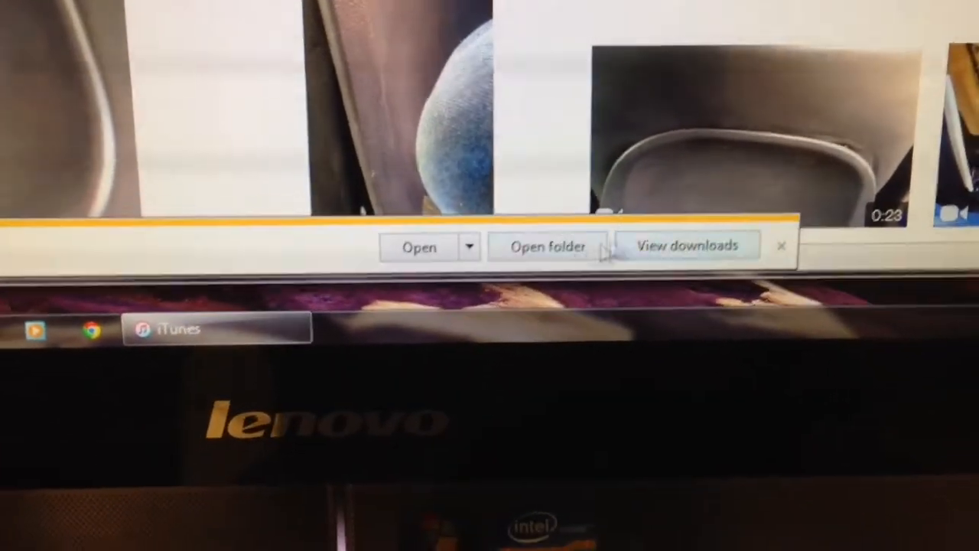
Show the finished video download in its folder on the PC.
{"action": "left_click", "coordinate": [544, 247]}
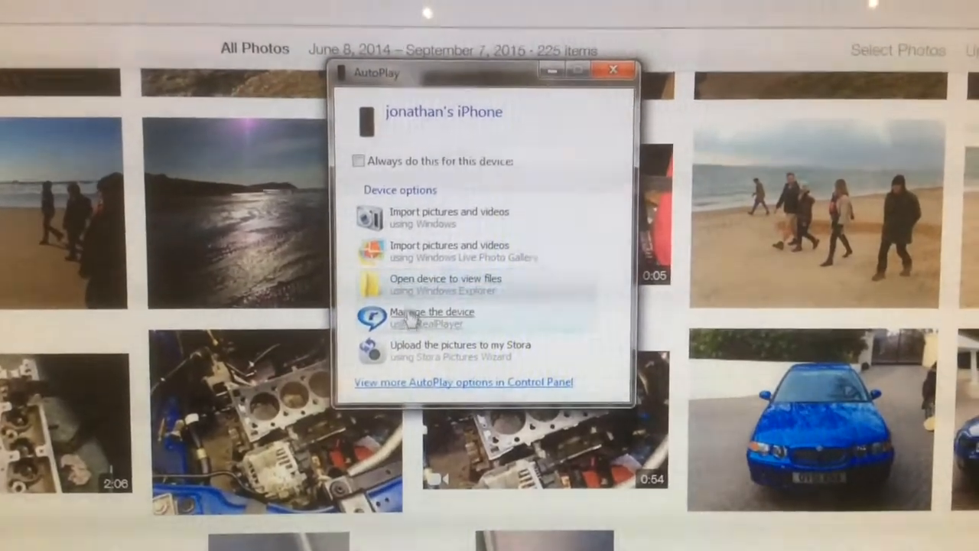
{"action": "left_click", "coordinate": [447, 283]}
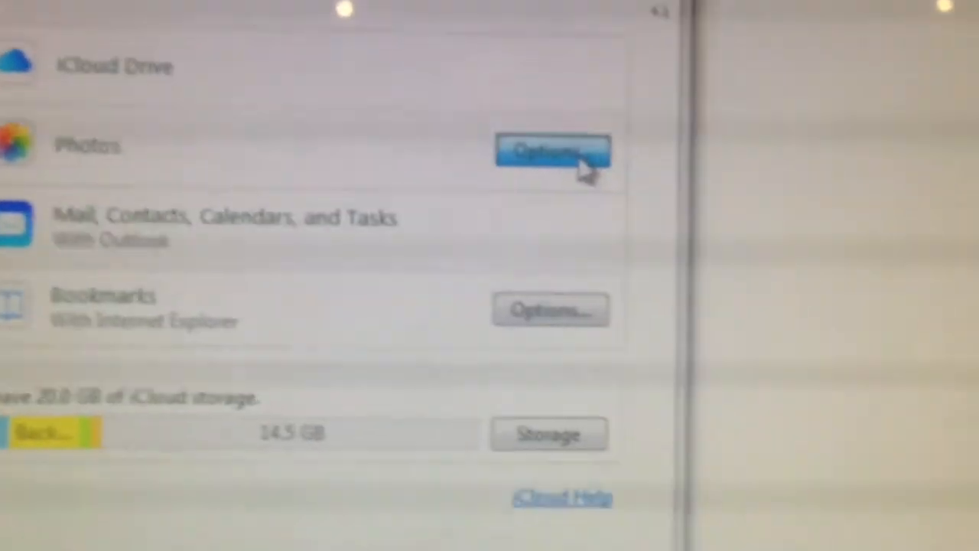
Open the Photos options in the iCloud for Windows panel.
{"action": "left_click", "coordinate": [548, 149]}
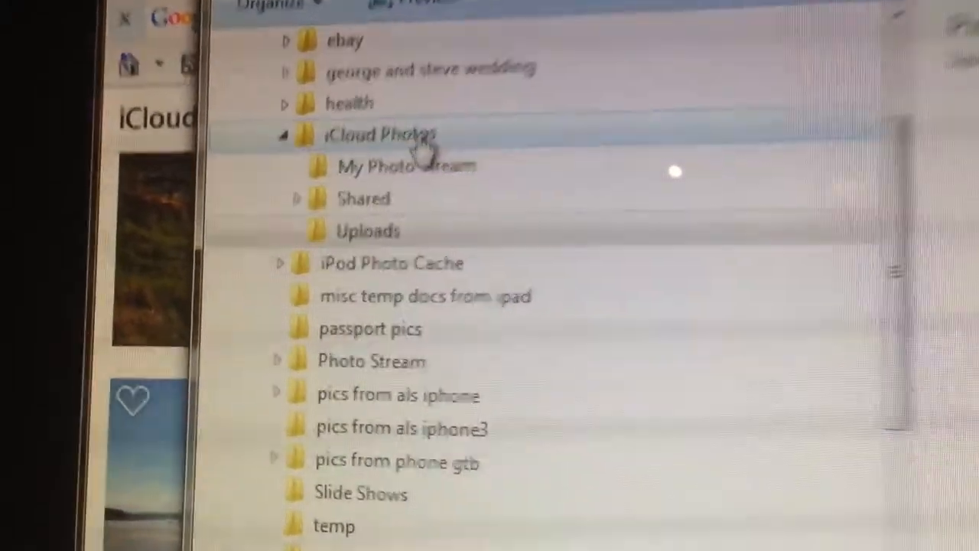
Expand the iCloud Photos folder to reveal My Photo Stream, Shared and Uploads.
{"action": "left_click", "coordinate": [394, 272]}
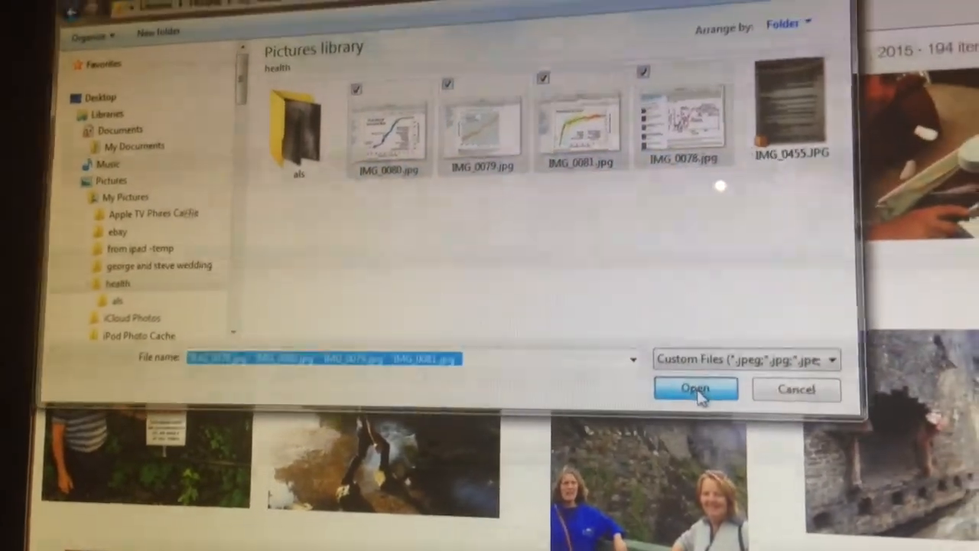
Upload the selected IMG_0078–IMG_0081 chart images from the health folder to iCloud.
{"action": "left_click", "coordinate": [695, 389]}
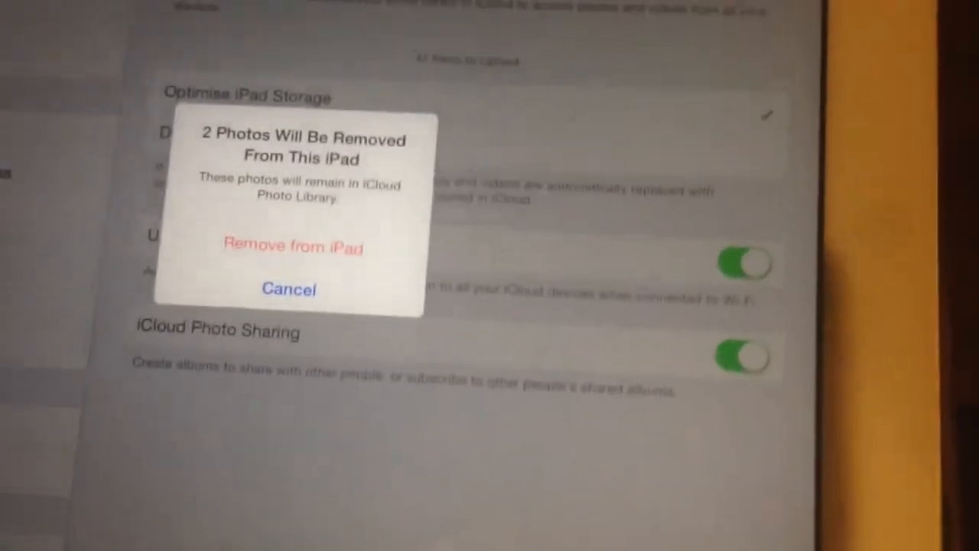
Confirm Remove from iPad so the 2 photos stay only in iCloud Photo Library.
{"action": "left_click", "coordinate": [287, 247]}
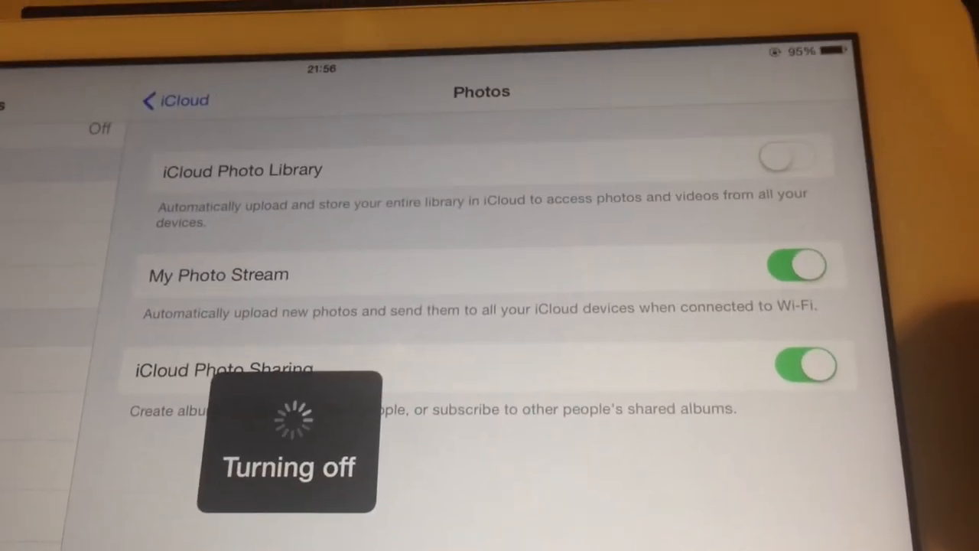